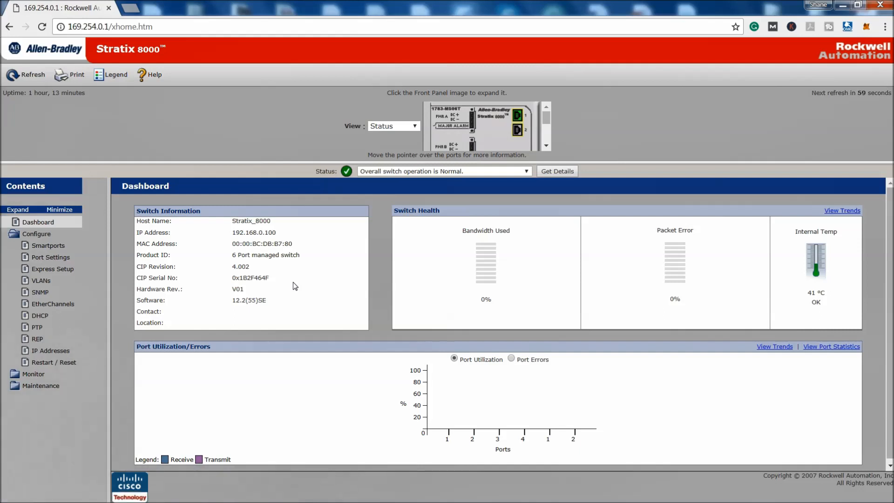
pyautogui.moveTo(288, 287)
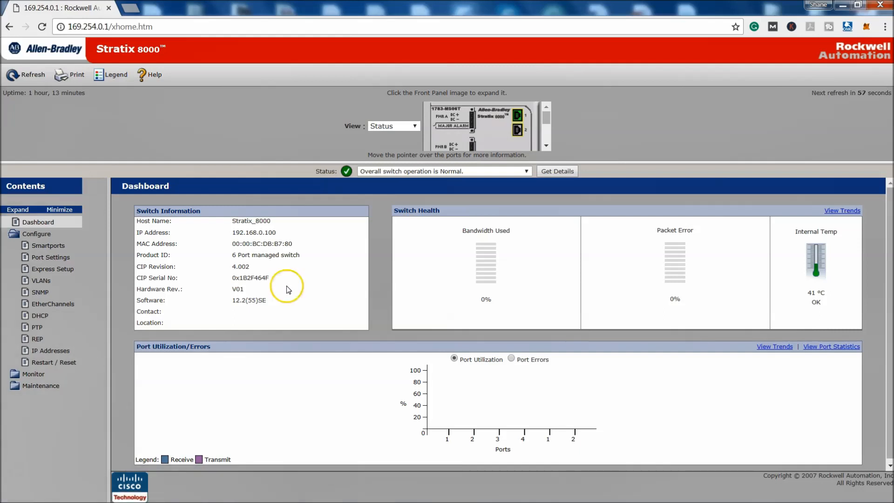